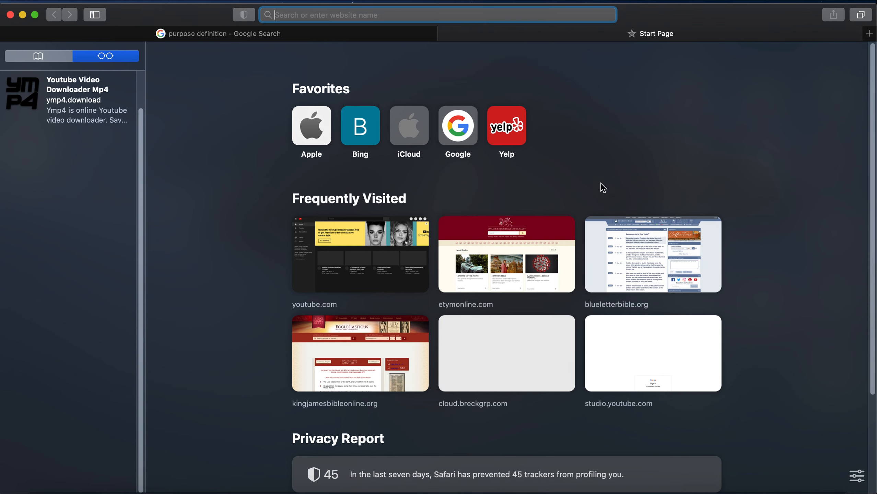
# Open Blue Letter Bible from Frequently Visited and pick 1 Corinthians in the book chooser.
pyautogui.click(651, 255)
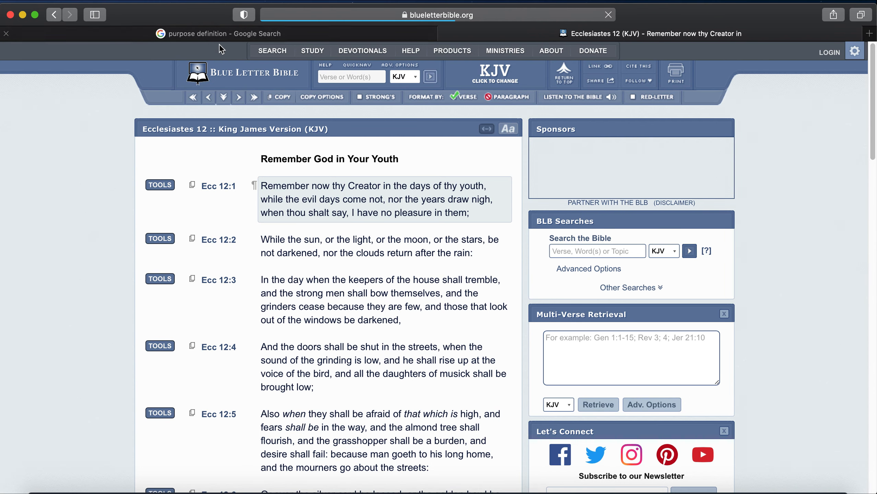
pyautogui.click(494, 72)
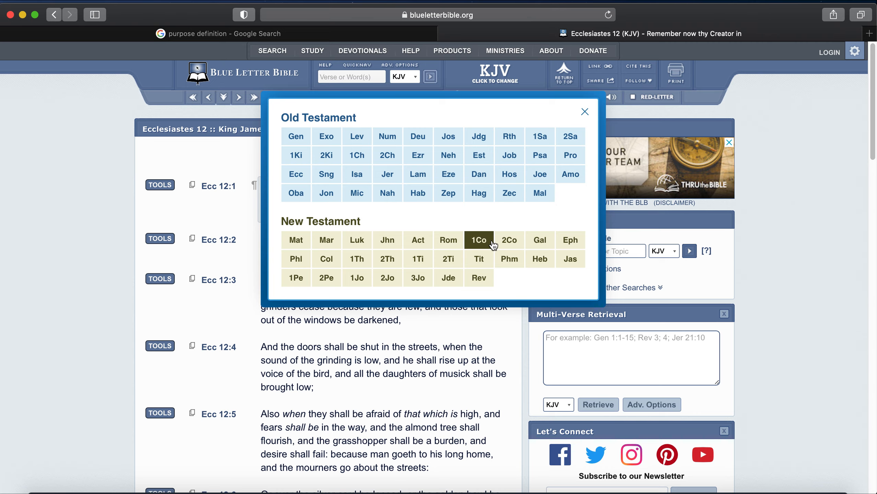
pyautogui.click(479, 241)
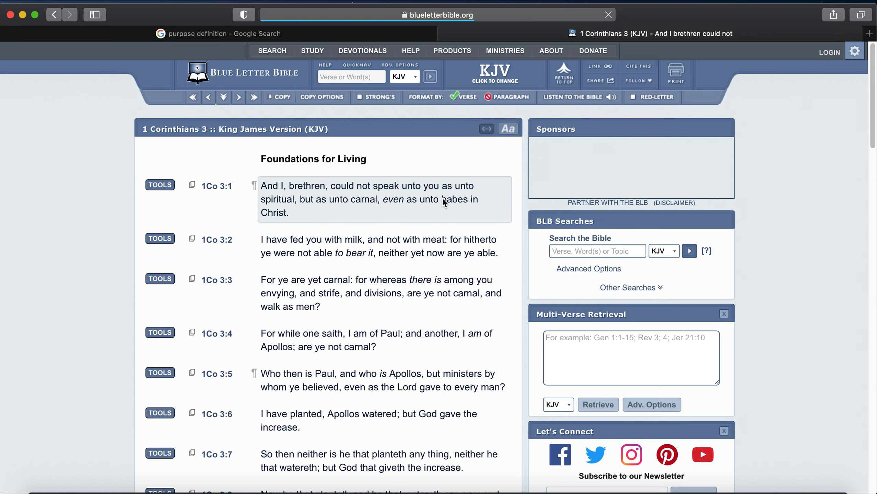
# Scroll the 1 Corinthians 3 page down to verses 8–15, reaching verse 10.
pyautogui.scroll(-3)
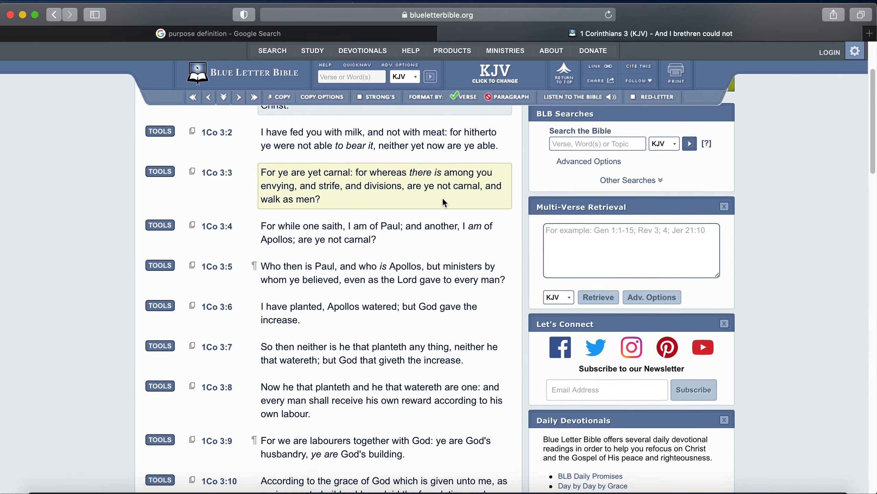
pyautogui.scroll(-3)
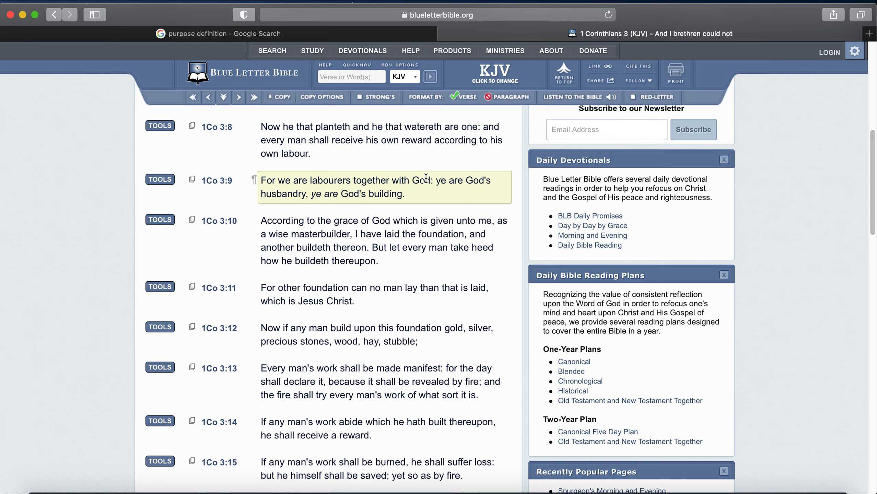
pyautogui.moveTo(312, 206)
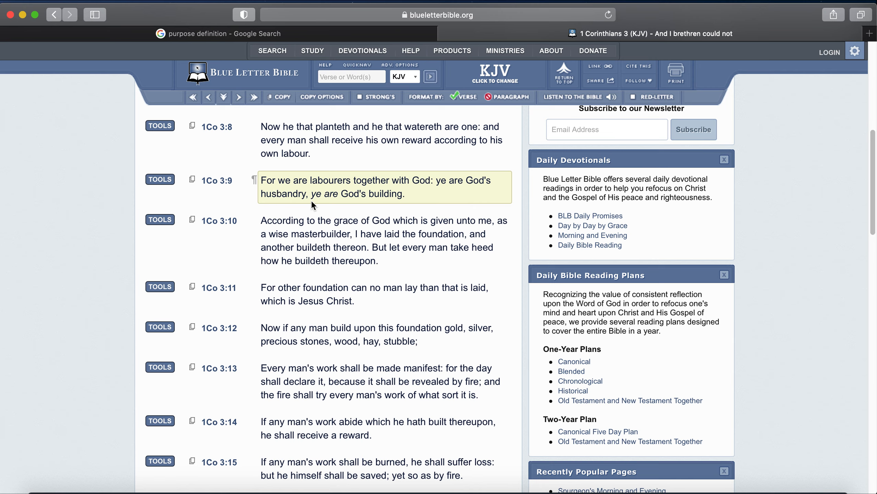
pyautogui.moveTo(416, 205)
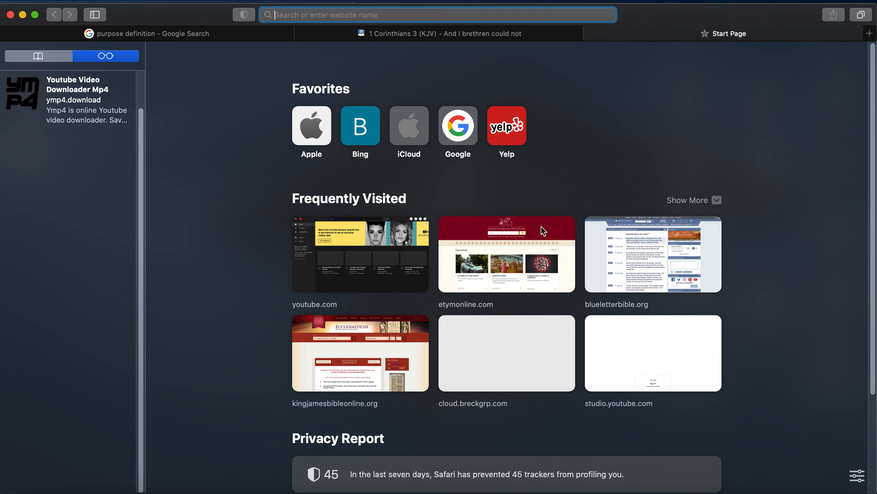
pyautogui.click(652, 254)
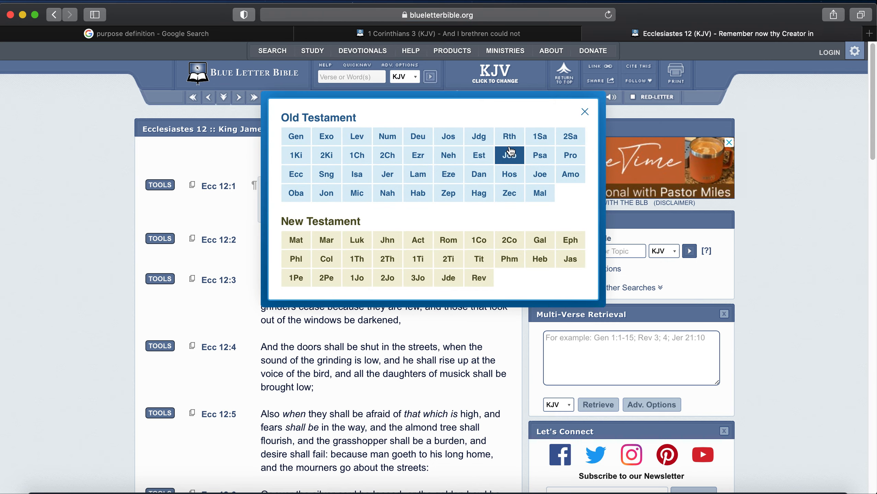
pyautogui.moveTo(396, 206)
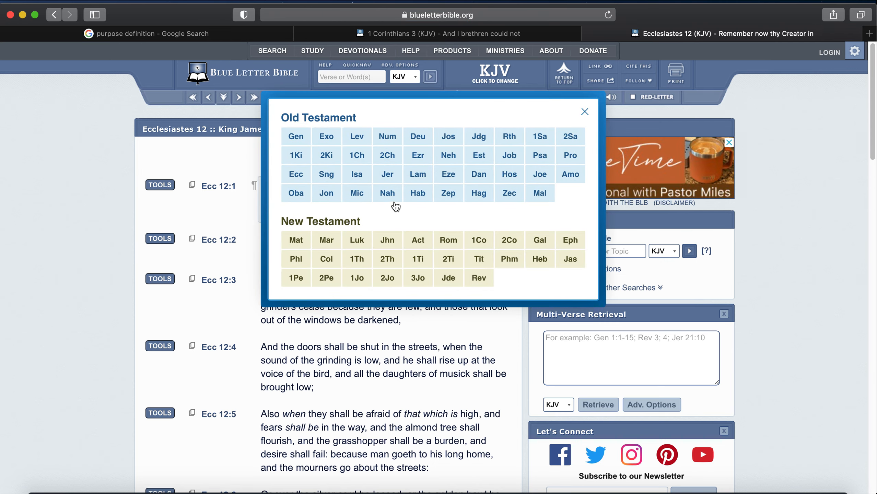
pyautogui.click(296, 174)
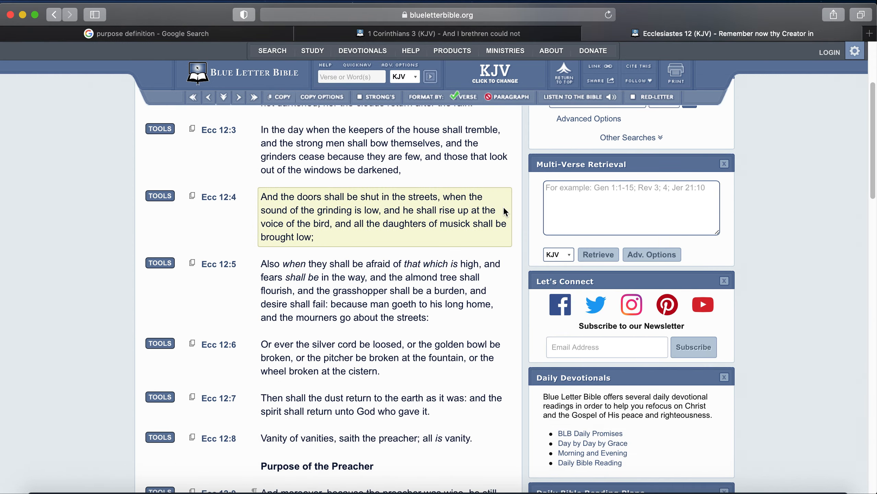
pyautogui.scroll(-3)
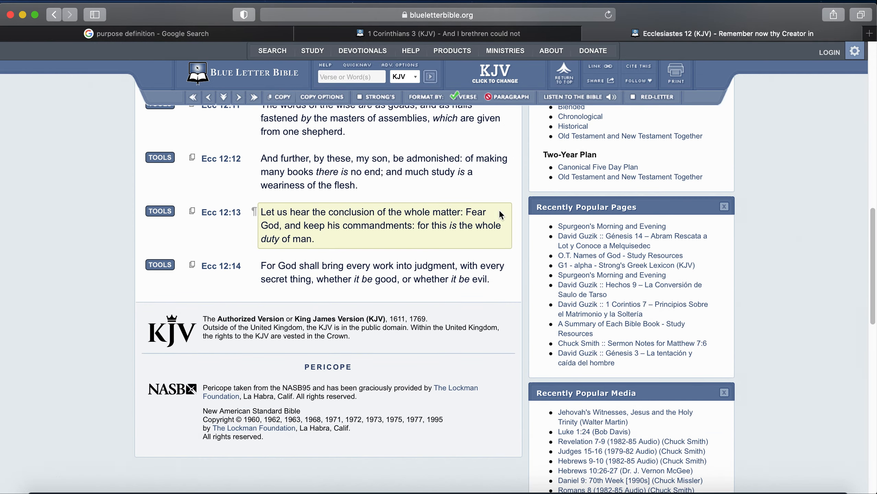
pyautogui.moveTo(263, 215)
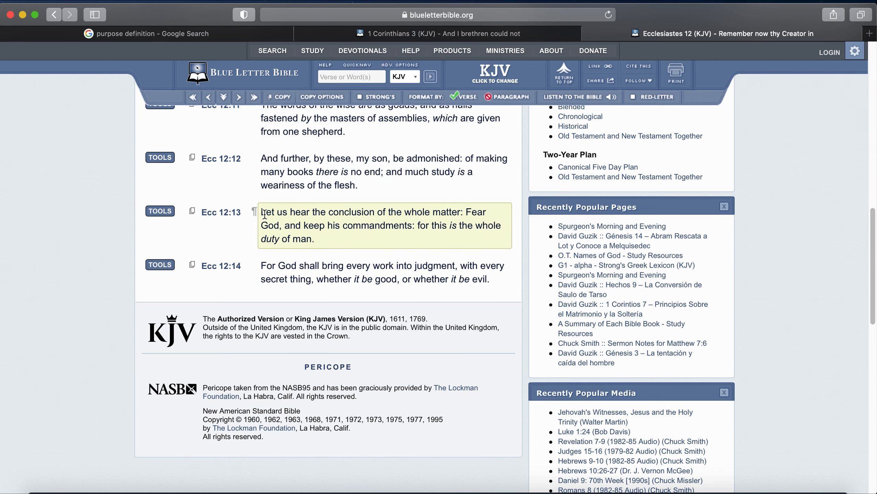
pyautogui.moveTo(338, 216)
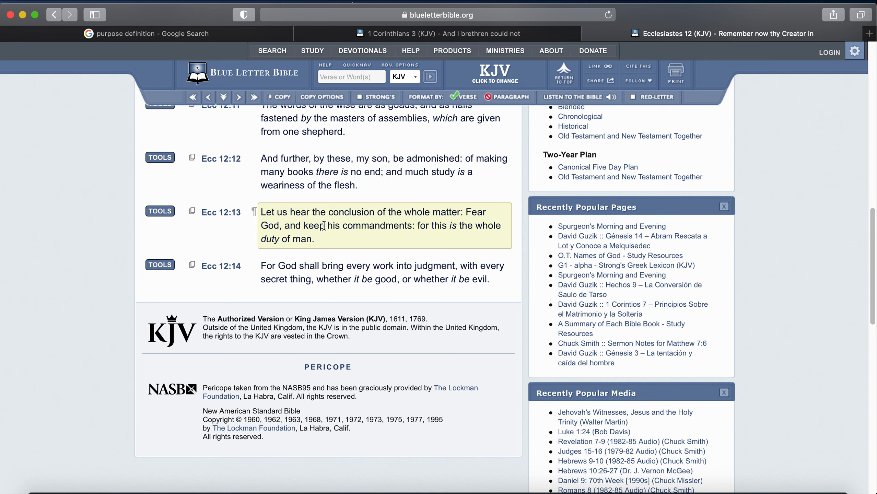
pyautogui.moveTo(450, 235)
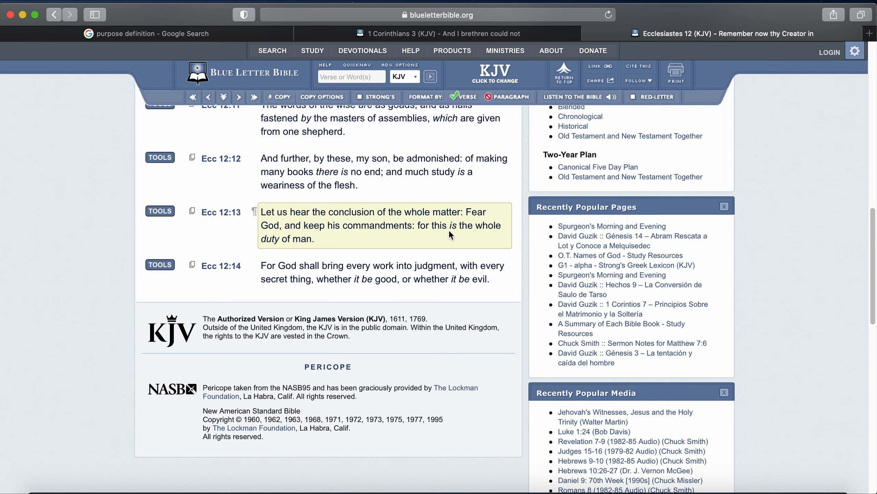
pyautogui.moveTo(467, 237)
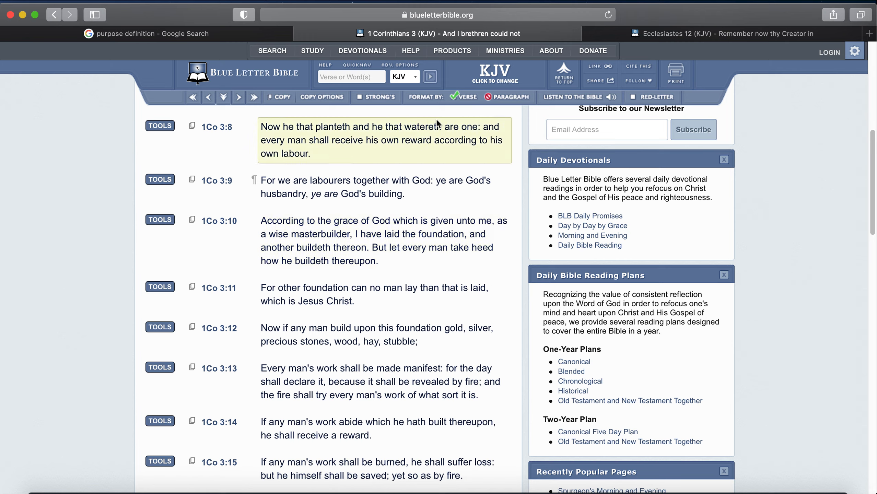
# Switch to the Ecclesiastes 12 (KJV) tab.
pyautogui.click(722, 34)
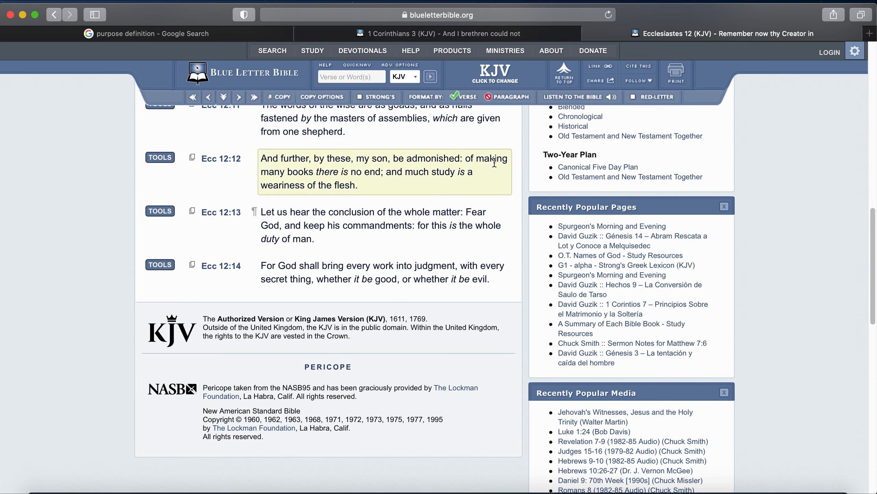
pyautogui.click(439, 33)
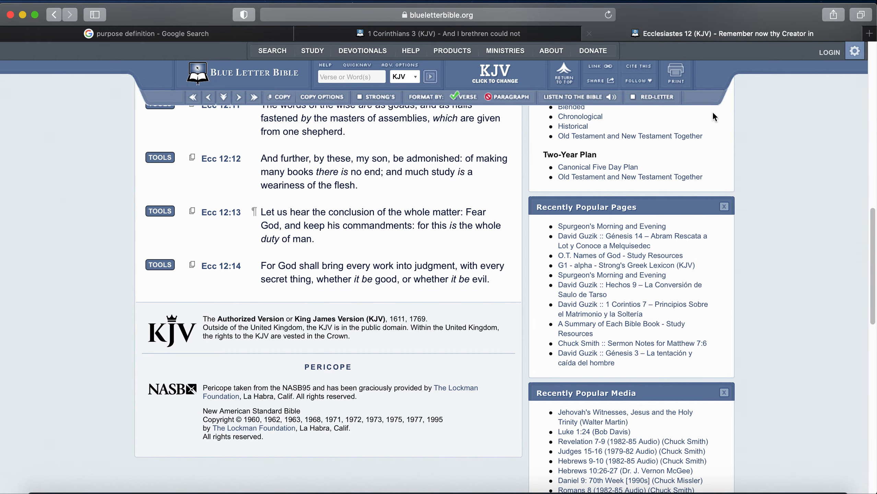
pyautogui.moveTo(728, 143)
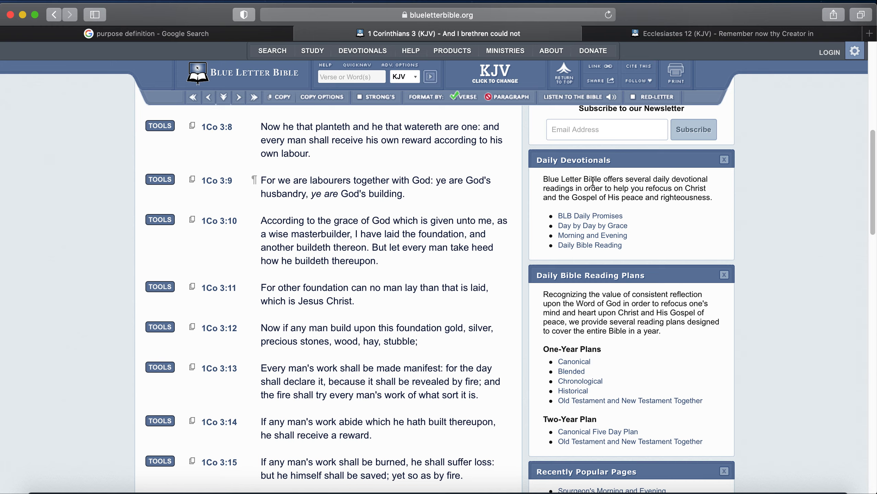
pyautogui.moveTo(730, 68)
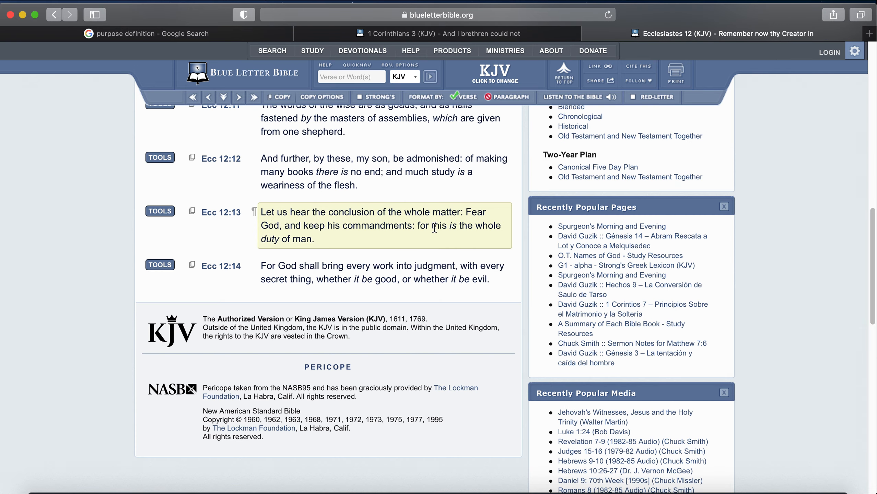
# Switch back to the 1 Corinthians 3 tab showing verse 10.
pyautogui.click(431, 33)
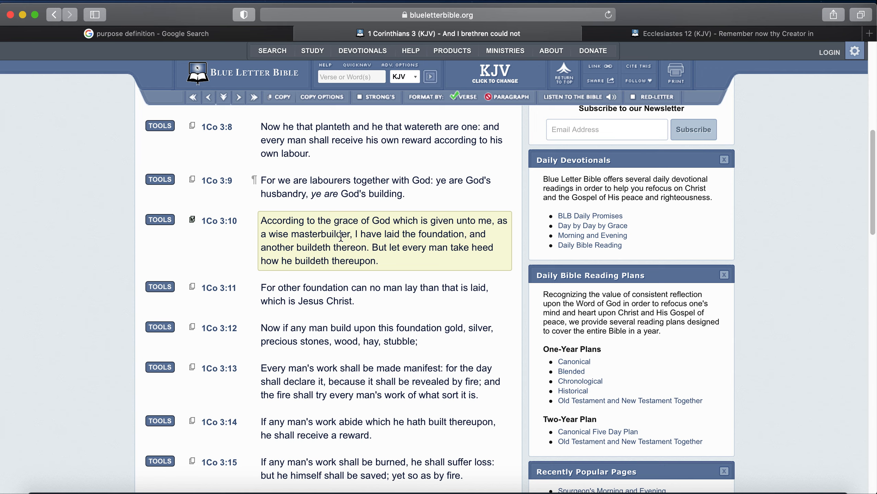
pyautogui.moveTo(382, 246)
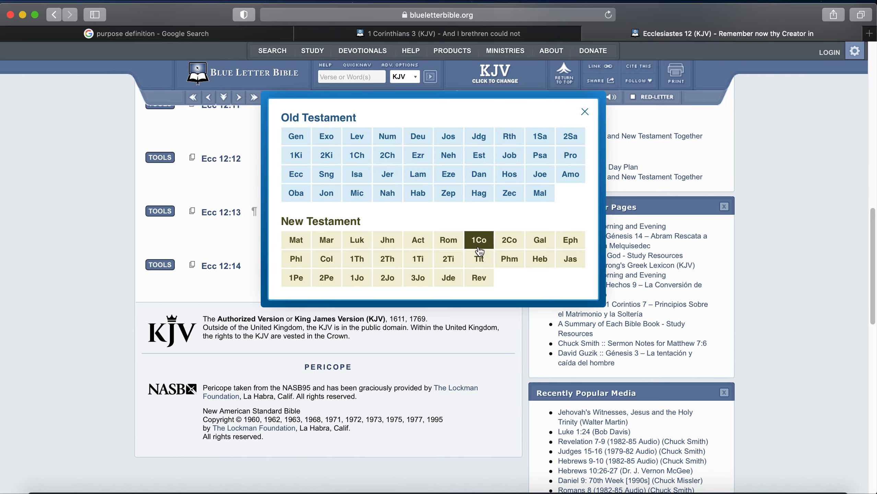
# Choose chapter 2 of Romans to show verses 12–19.
pyautogui.click(448, 240)
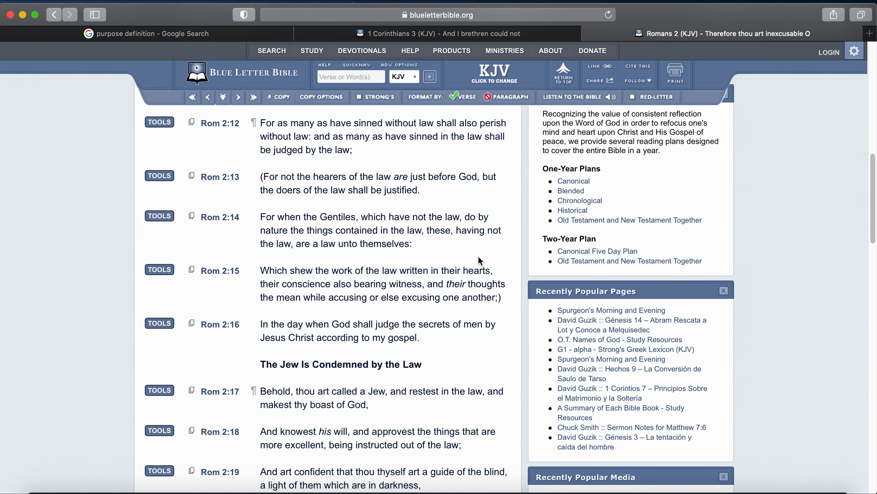
pyautogui.moveTo(249, 224)
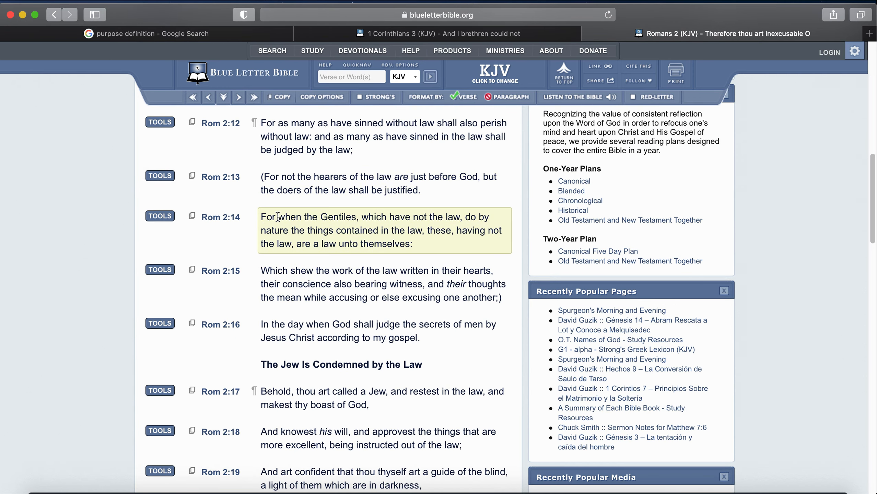
pyautogui.moveTo(424, 220)
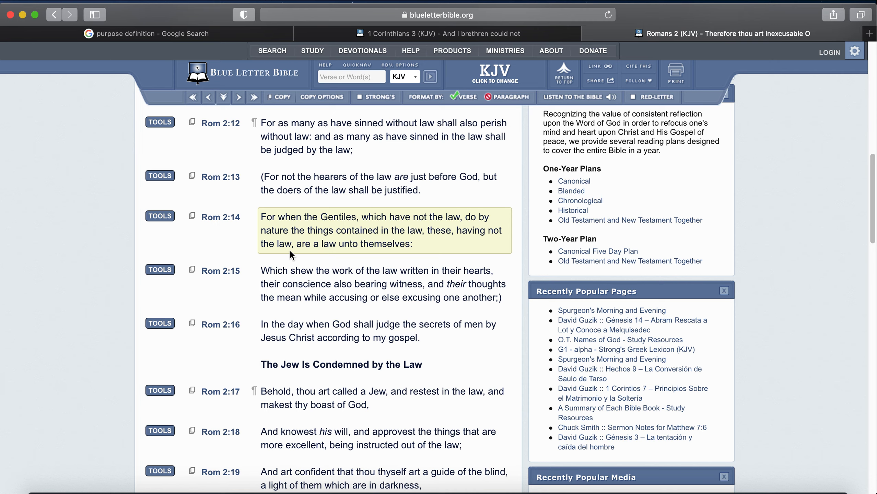
pyautogui.moveTo(446, 243)
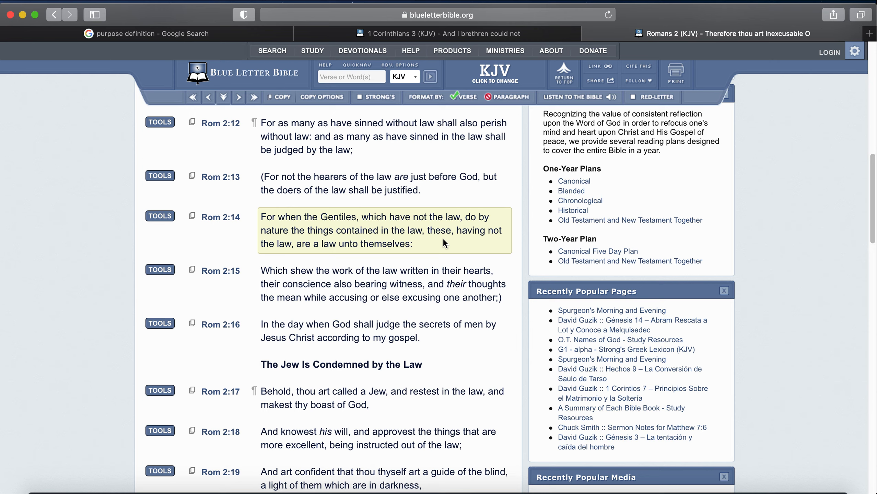
# Click on the text of Romans 2:14 to single out the verse.
pyautogui.click(385, 284)
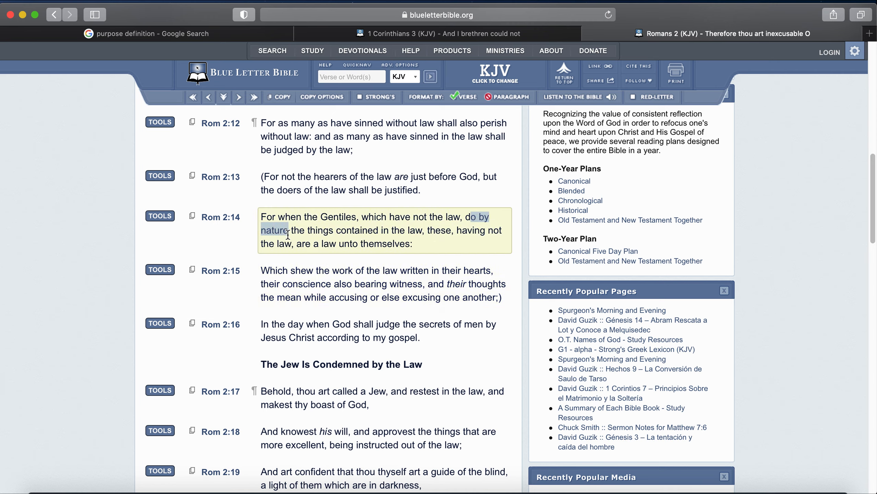
pyautogui.moveTo(321, 241)
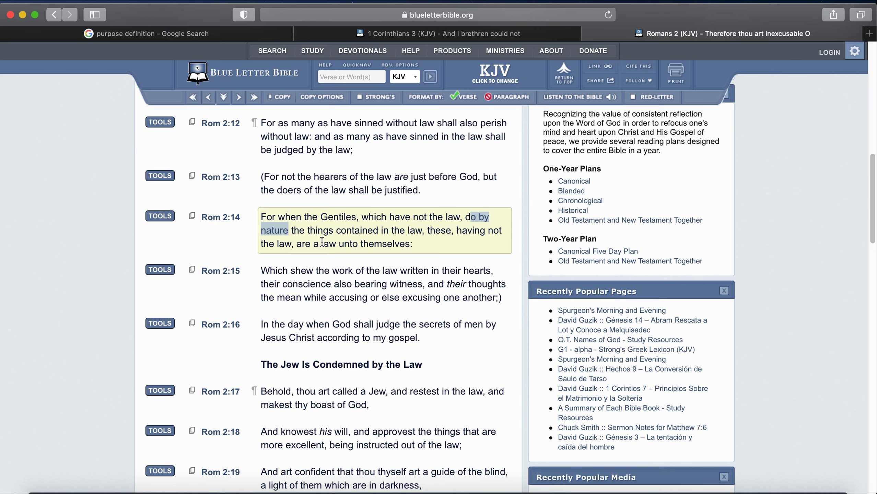